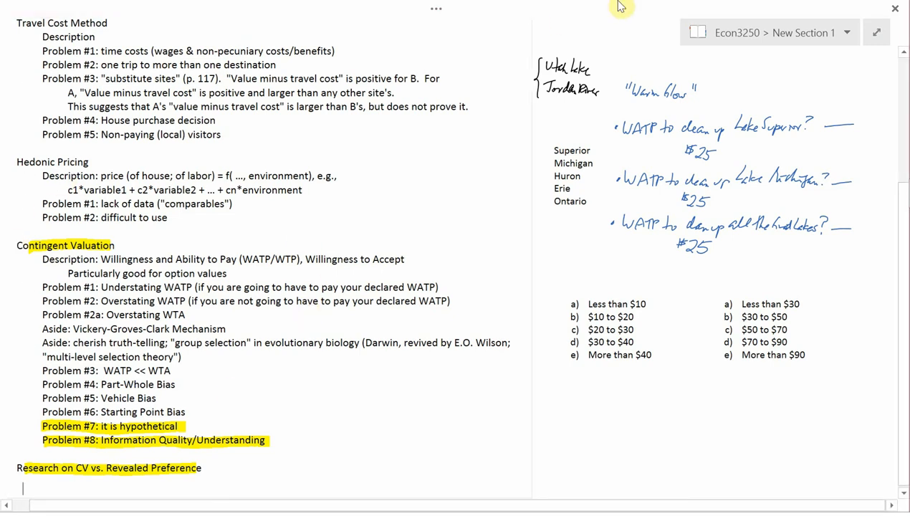
Open the 'Ch. 8: Pearce & Turner p. 152' page from the Econ3250 notebook list.
click(848, 32)
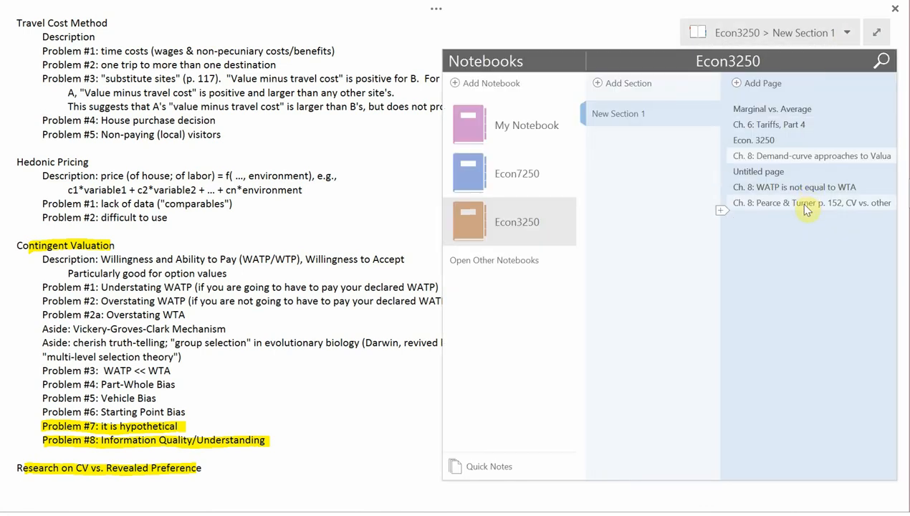
click(811, 203)
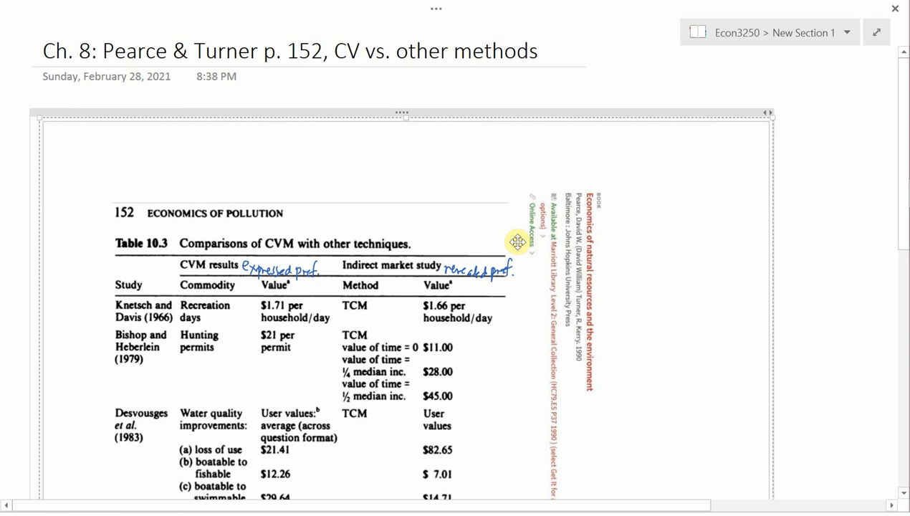
mouse_move(264, 61)
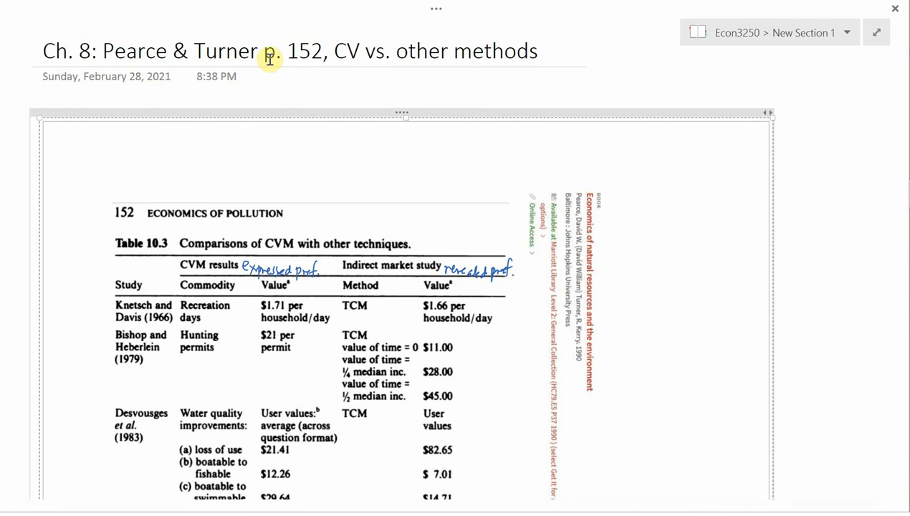
mouse_move(326, 56)
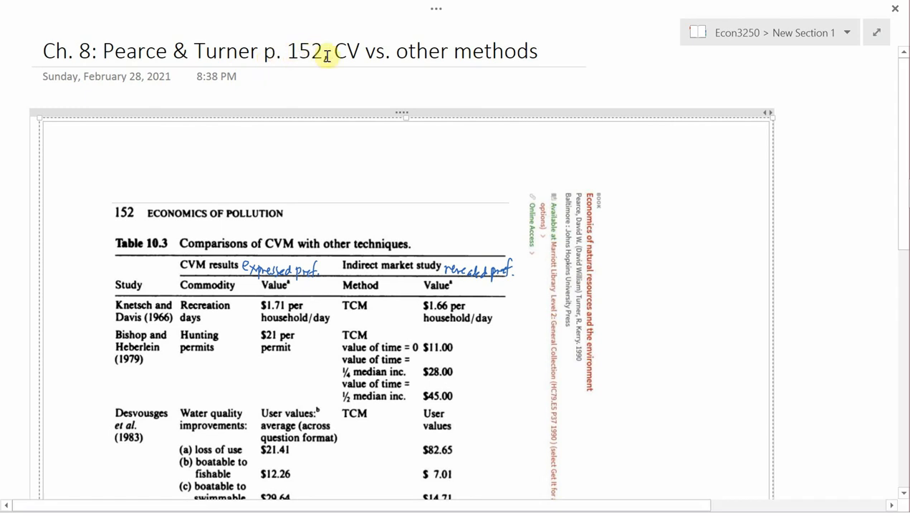
mouse_move(275, 247)
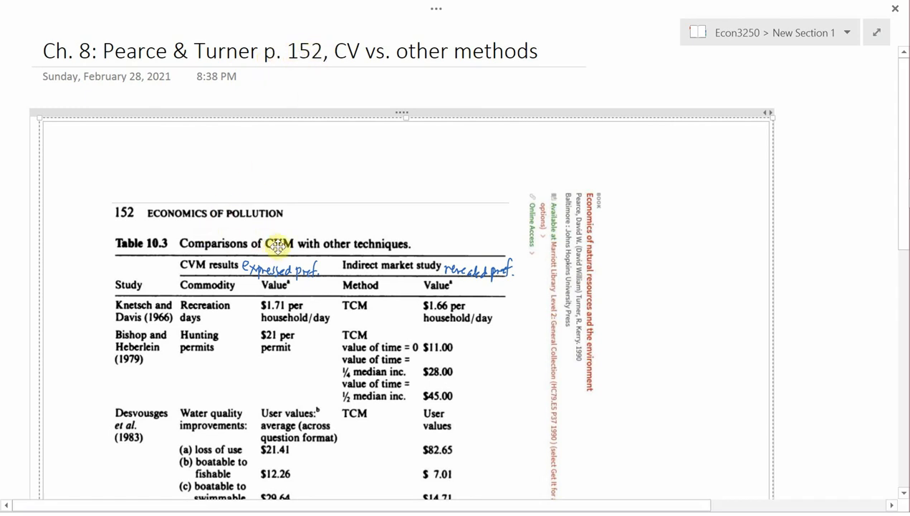
mouse_move(294, 237)
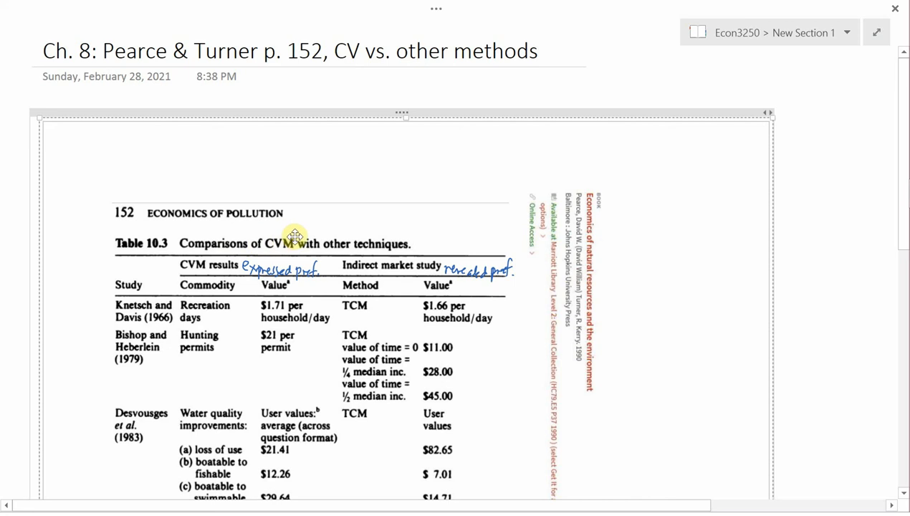
mouse_move(318, 227)
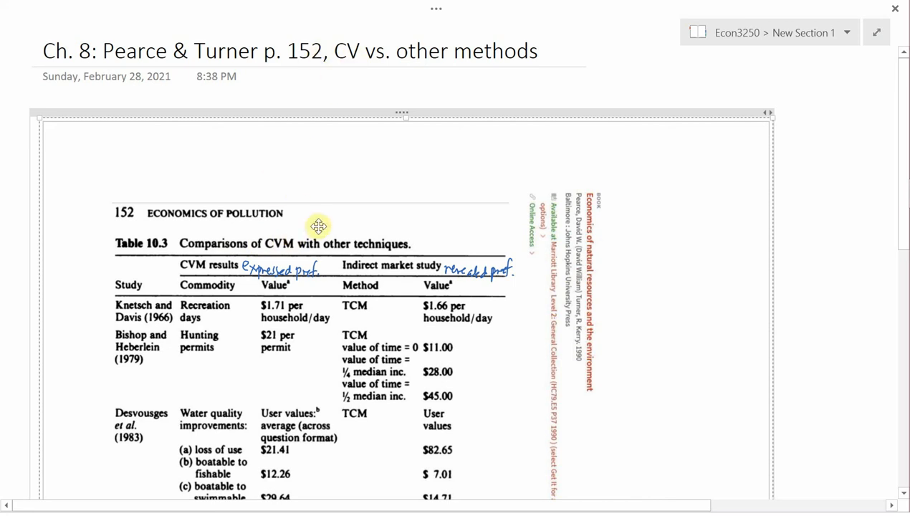
mouse_move(305, 230)
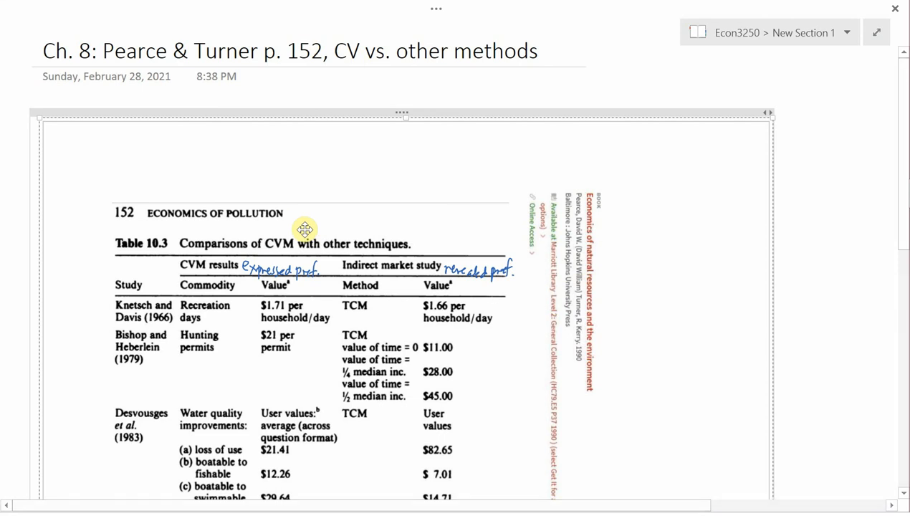
scroll(down, 3)
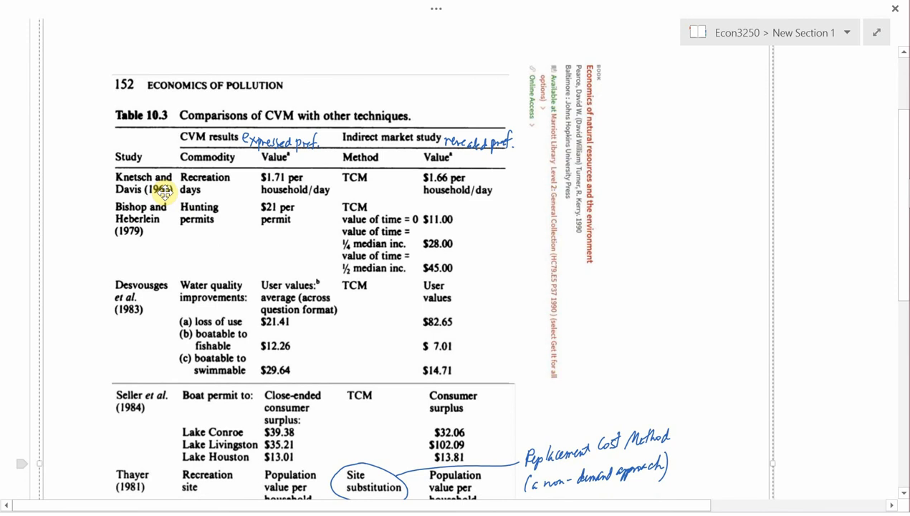
scroll(down, 3)
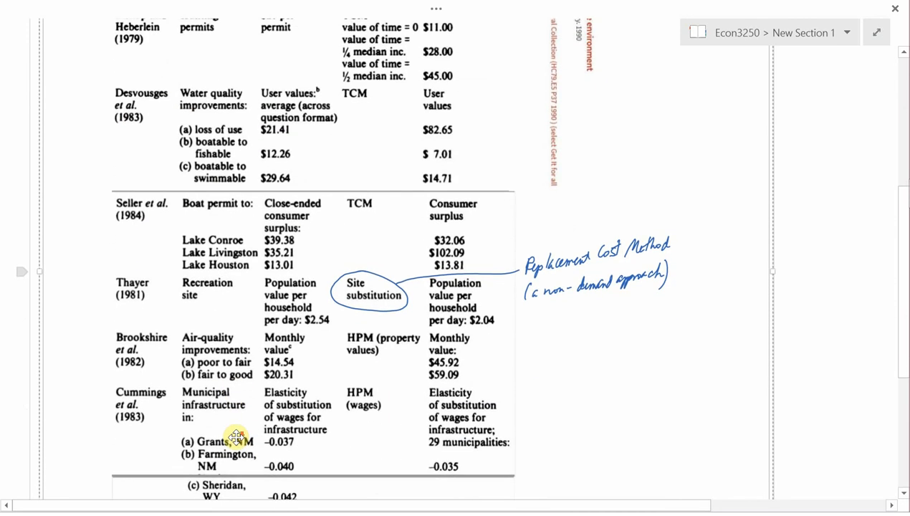
scroll(down, 3)
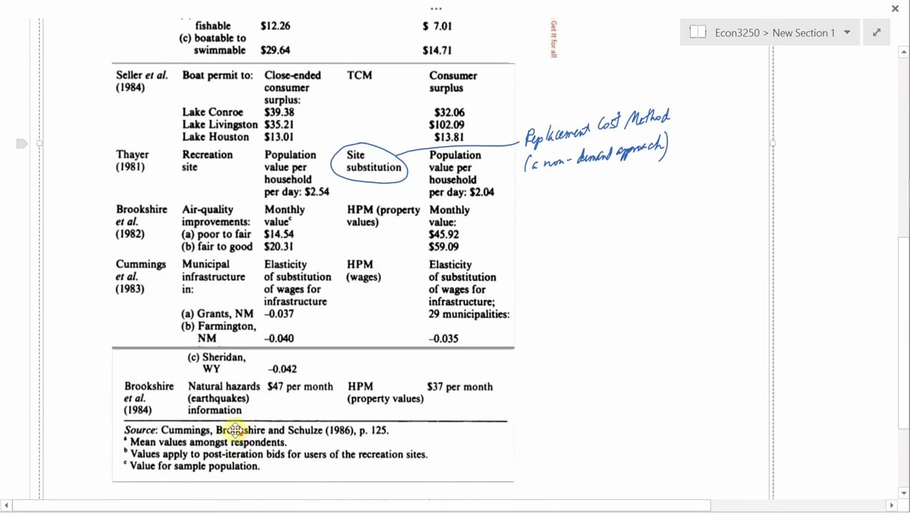
scroll(up, 3)
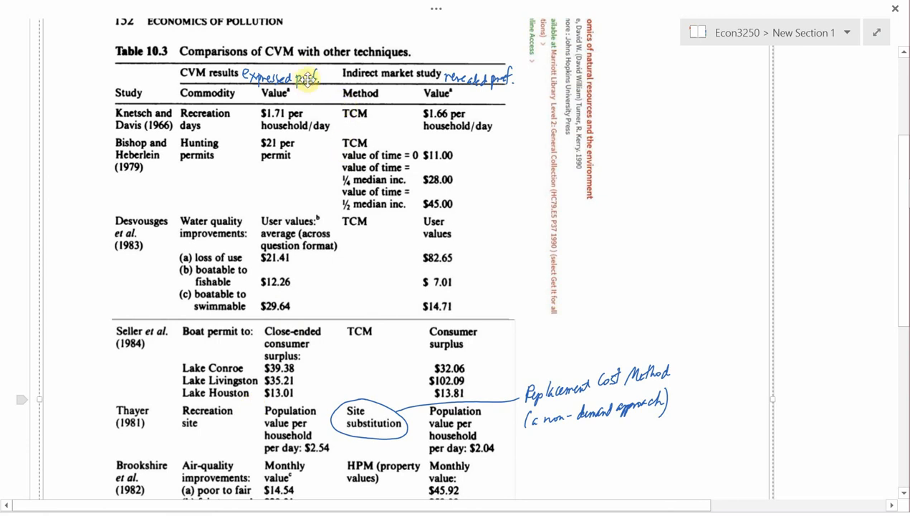
mouse_move(447, 78)
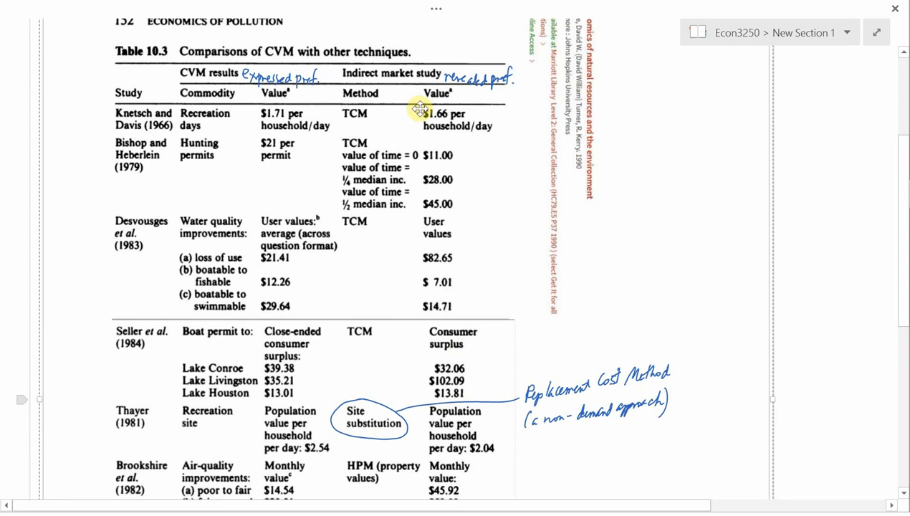
mouse_move(169, 136)
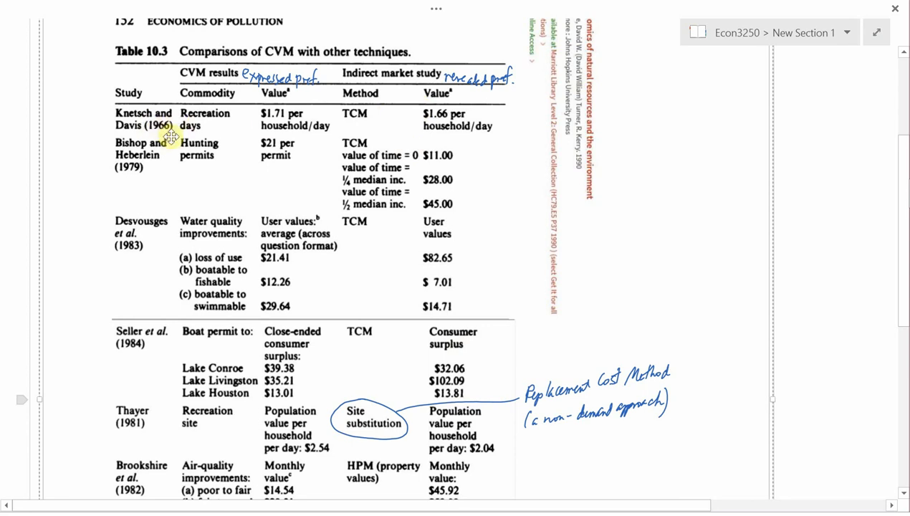
mouse_move(152, 142)
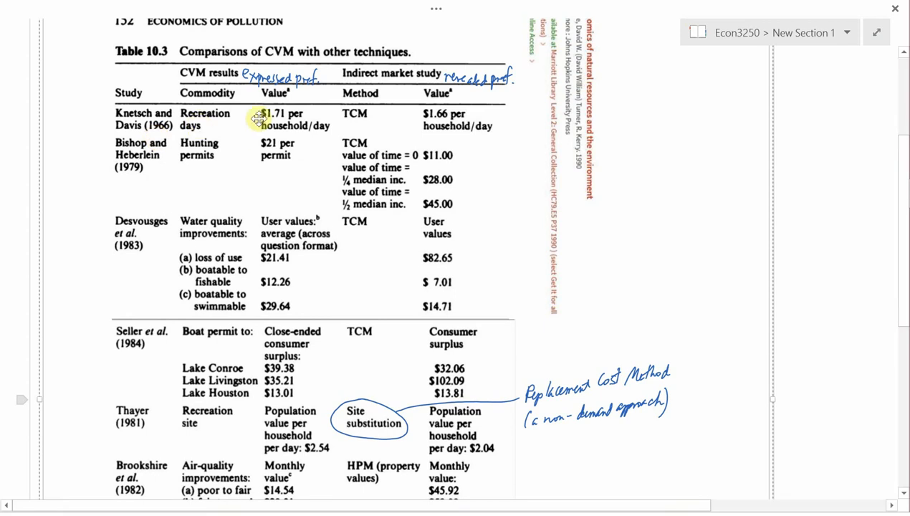
mouse_move(280, 127)
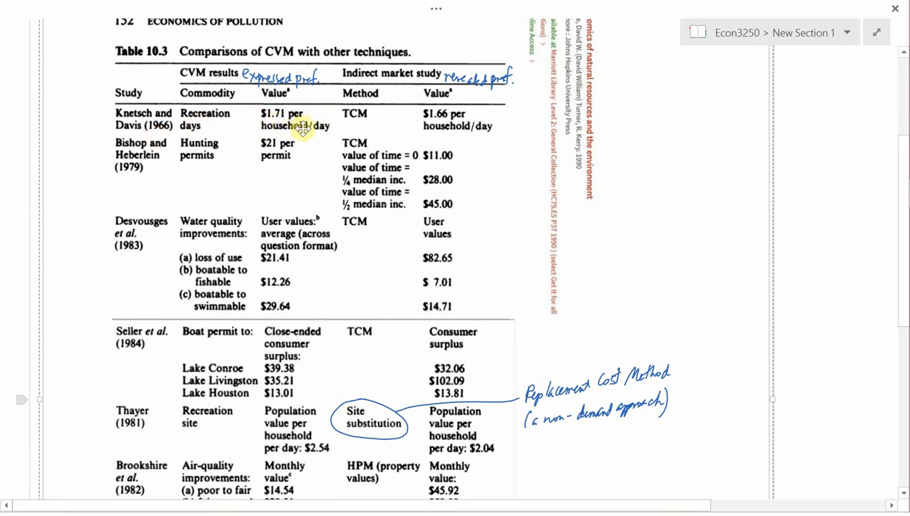
mouse_move(343, 127)
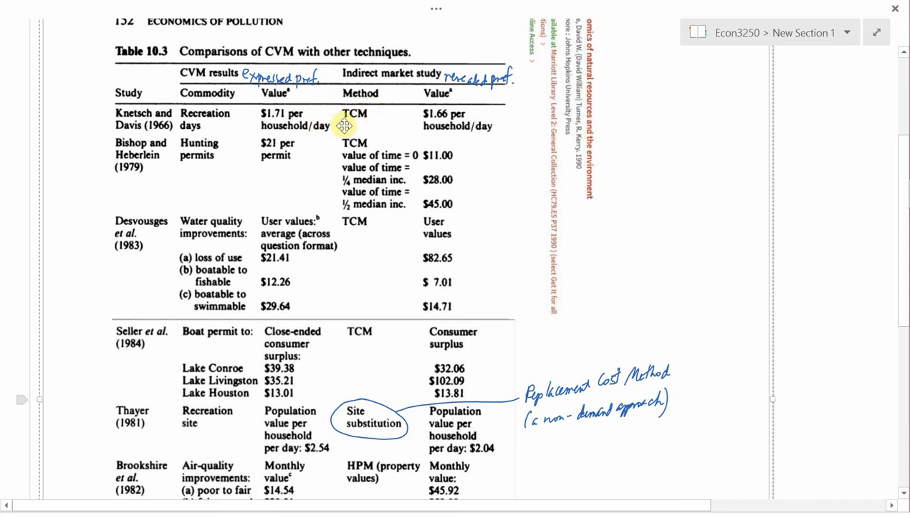
mouse_move(369, 129)
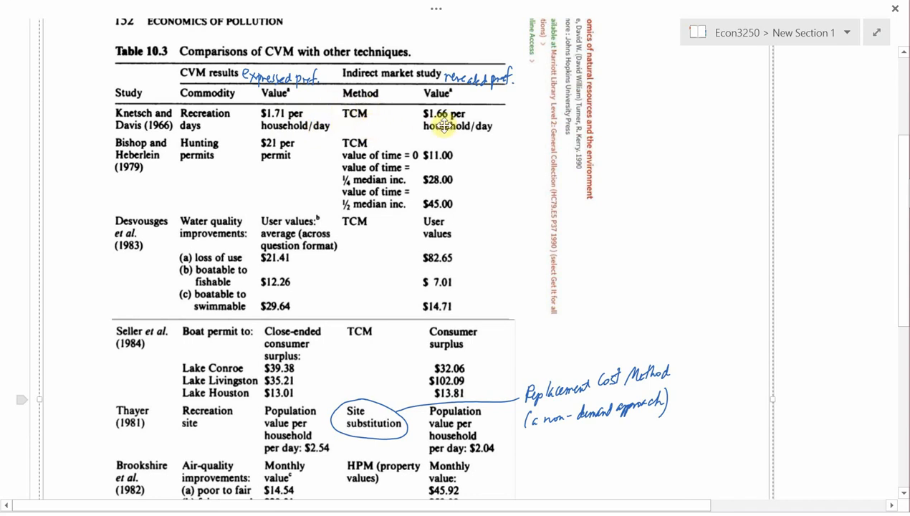
mouse_move(488, 120)
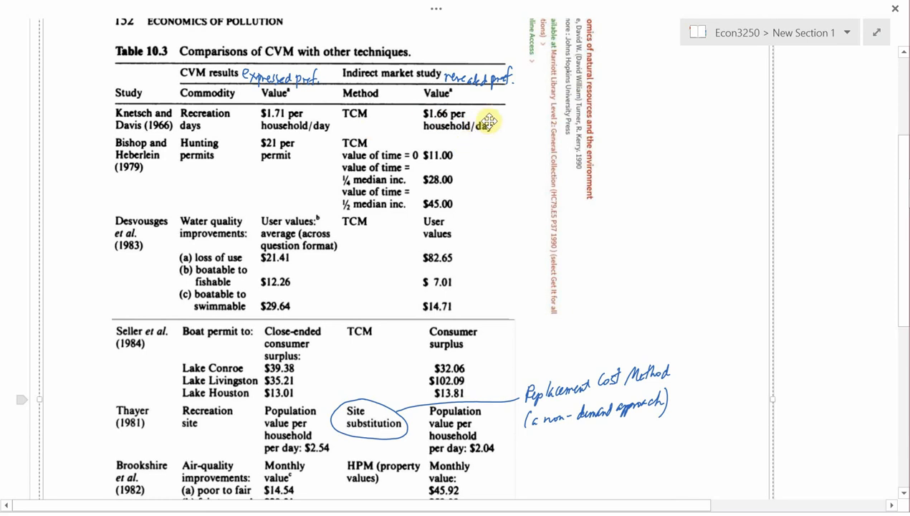
mouse_move(204, 172)
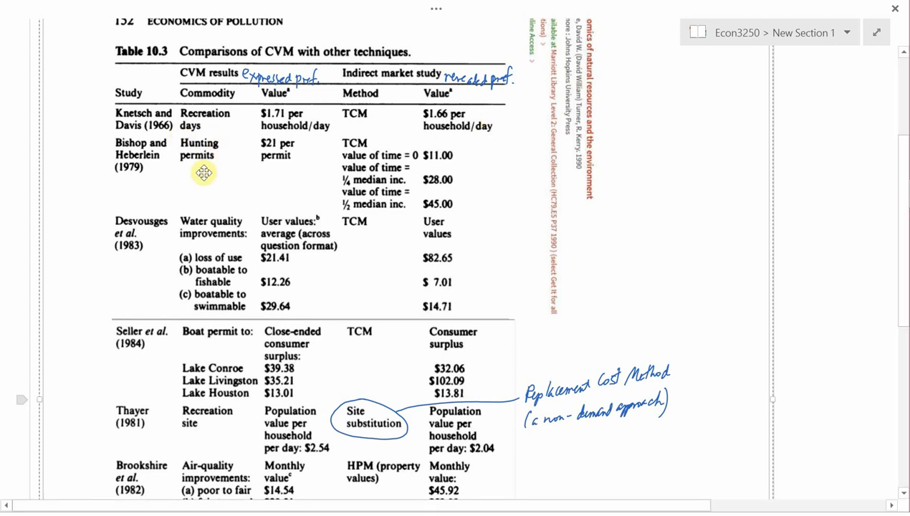
mouse_move(289, 146)
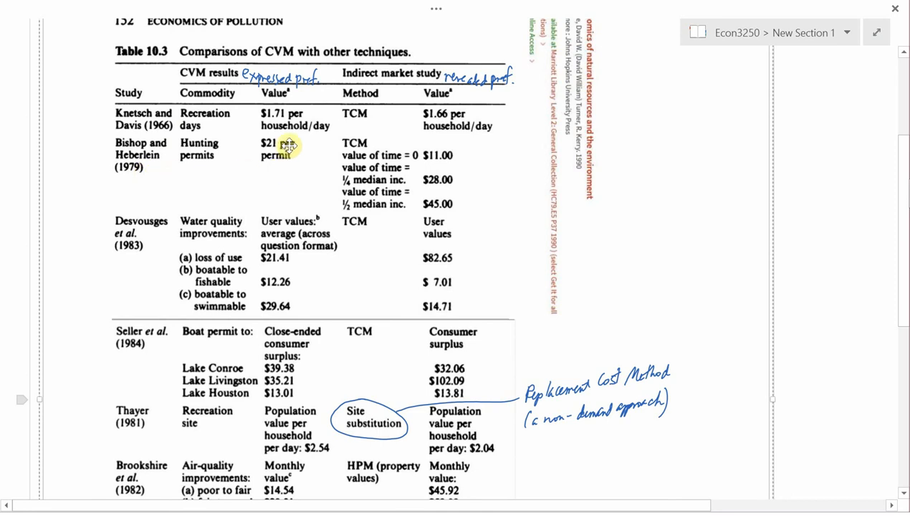
mouse_move(281, 169)
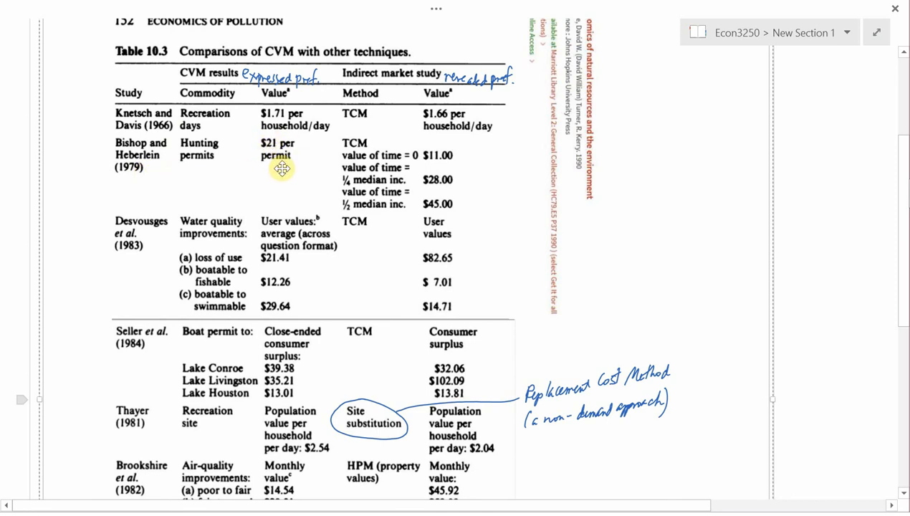
mouse_move(364, 164)
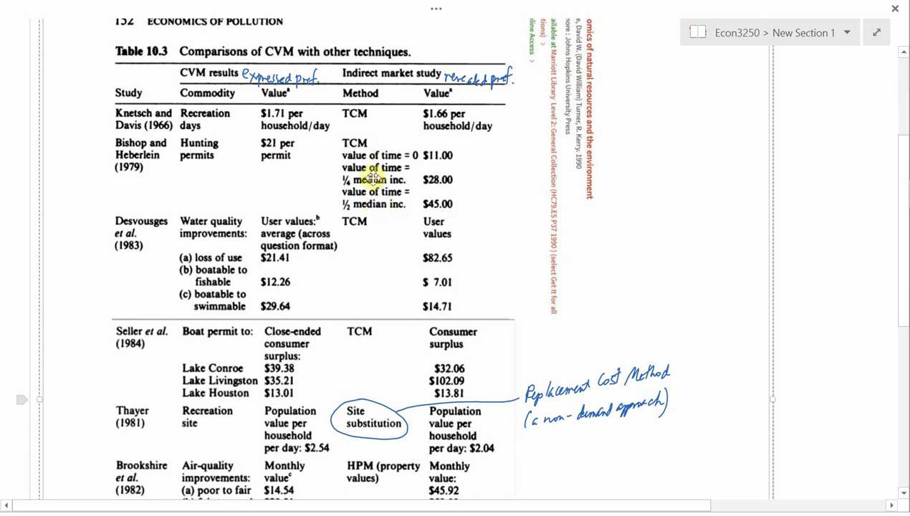
mouse_move(390, 208)
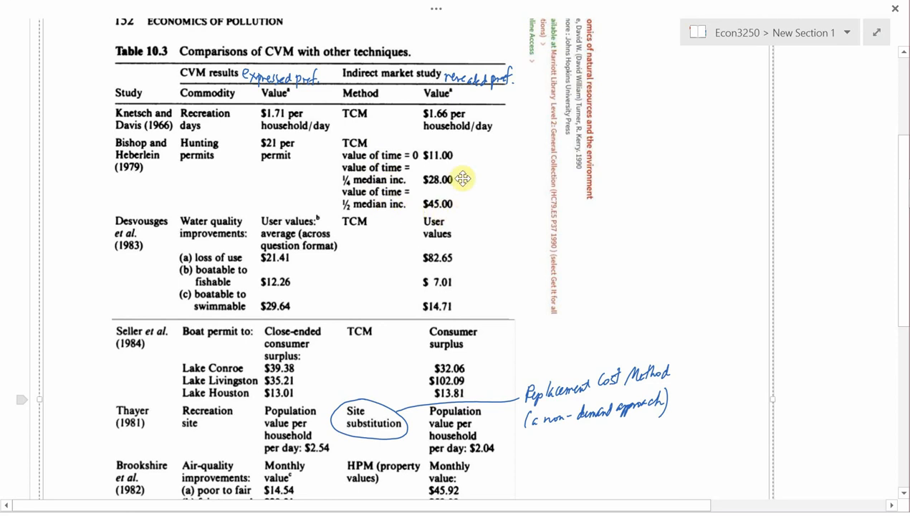
mouse_move(409, 175)
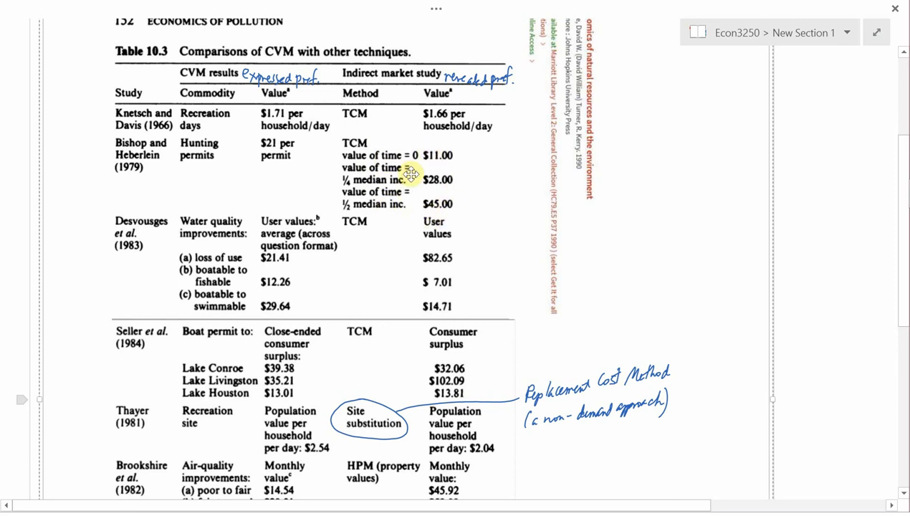
mouse_move(463, 203)
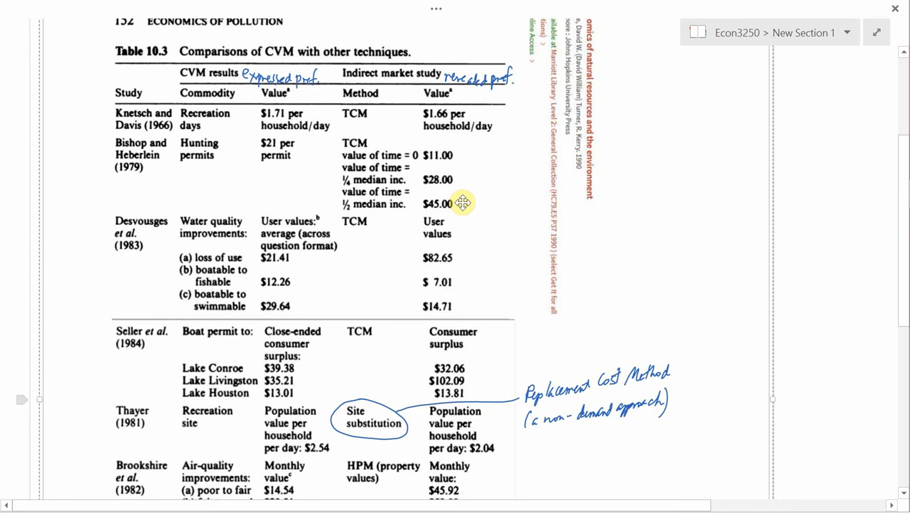
mouse_move(290, 170)
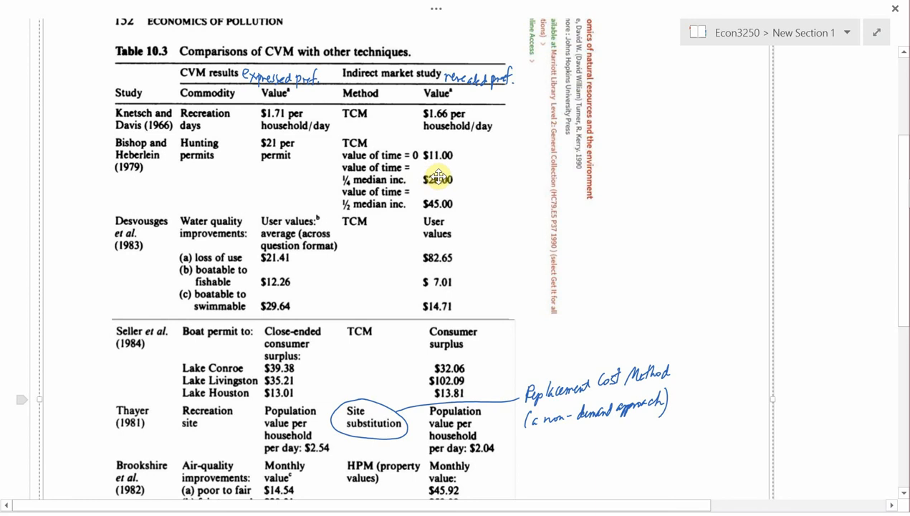
Scroll down to the Brookshire and Cummings rows and Table 10.3's source footnotes.
scroll(down, 3)
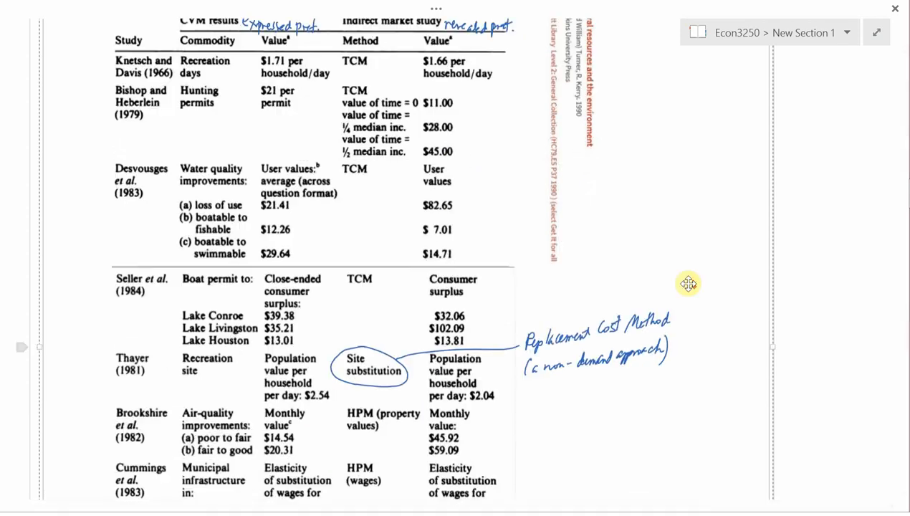
scroll(down, 3)
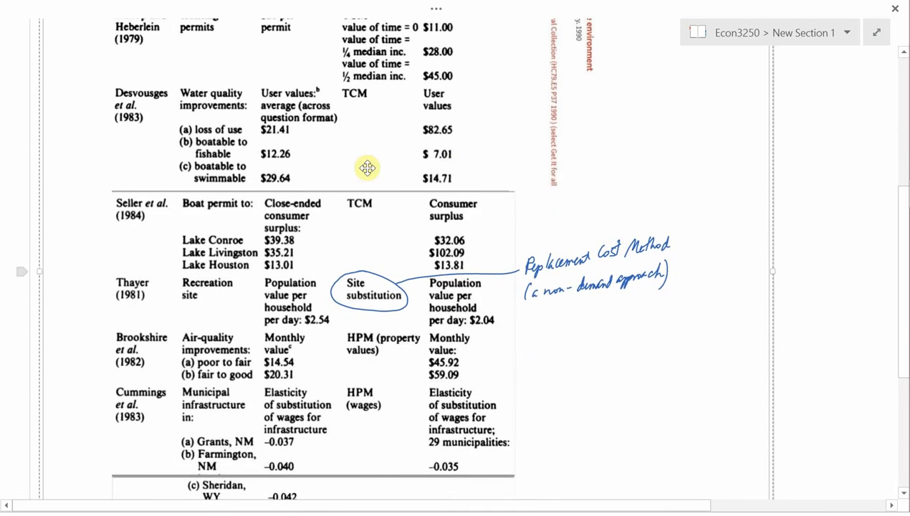
mouse_move(215, 83)
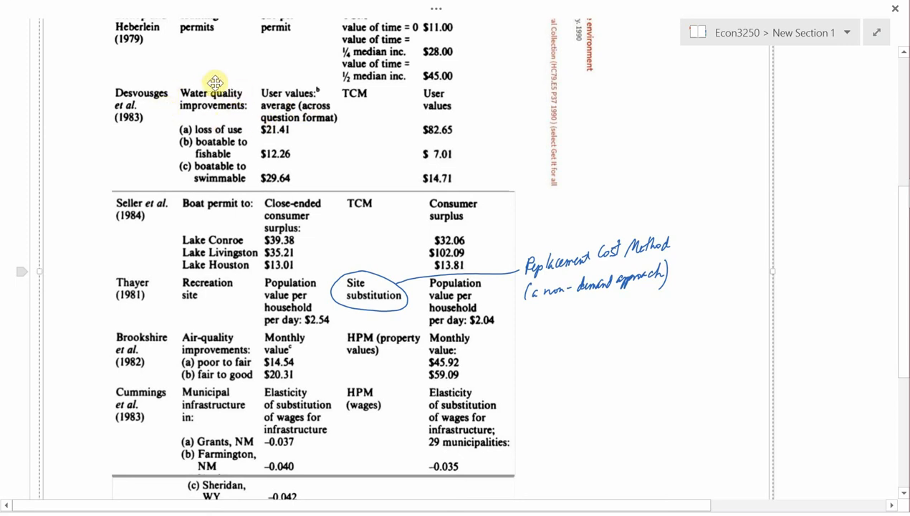
mouse_move(194, 112)
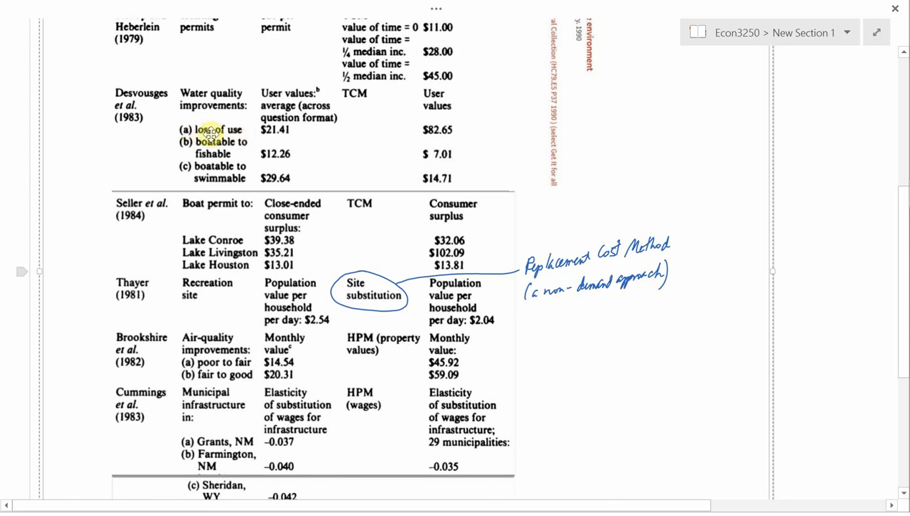
mouse_move(255, 131)
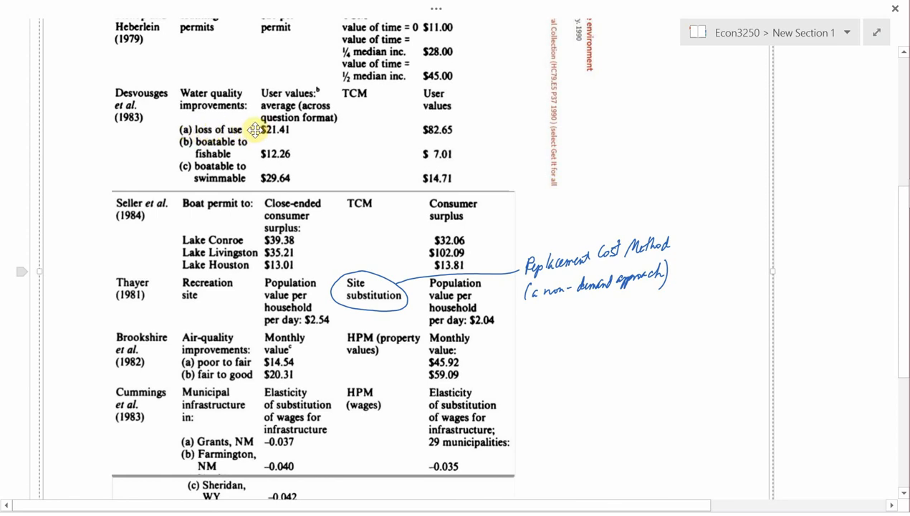
mouse_move(255, 146)
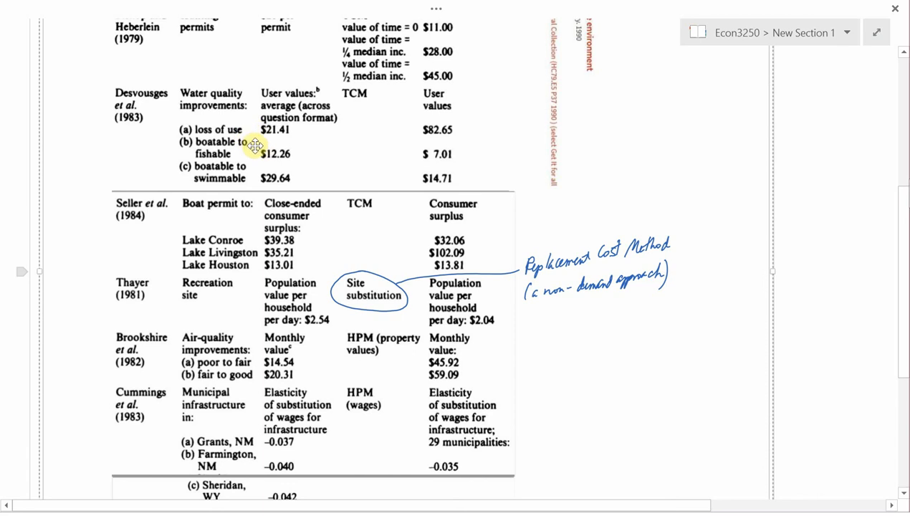
mouse_move(235, 141)
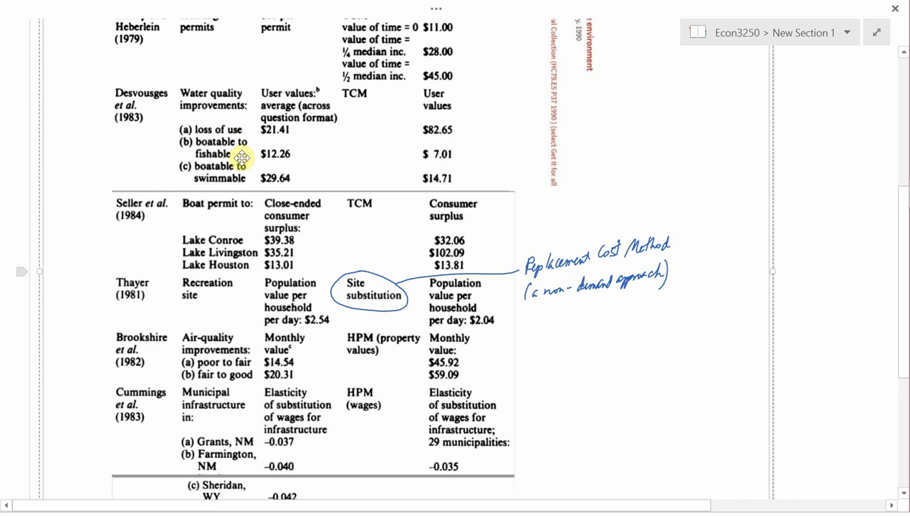
mouse_move(245, 179)
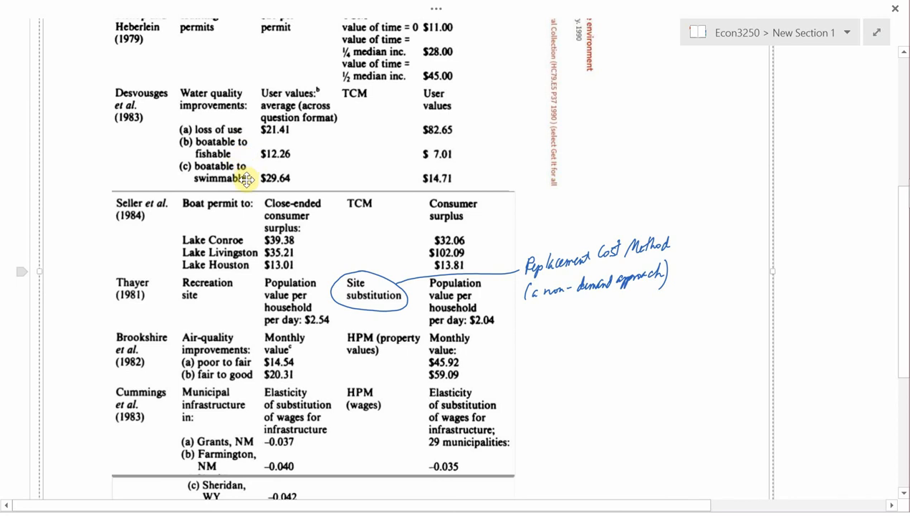
mouse_move(261, 189)
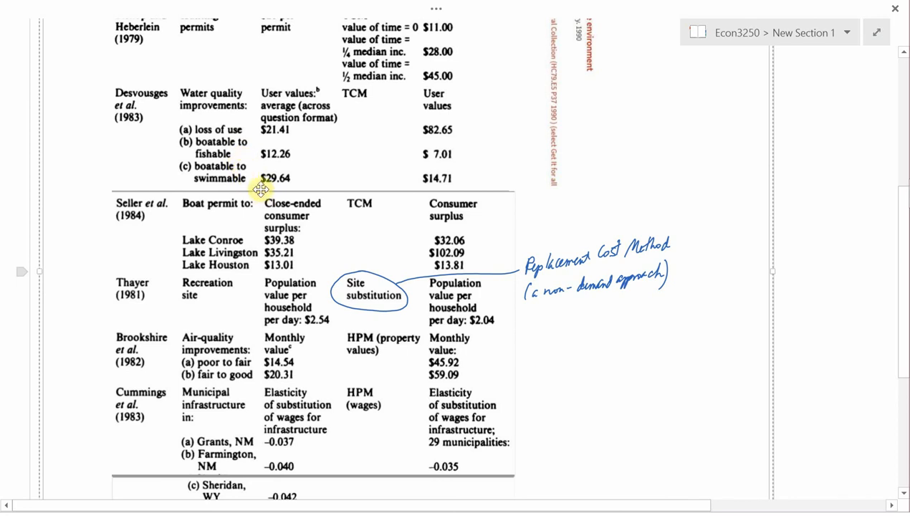
mouse_move(244, 178)
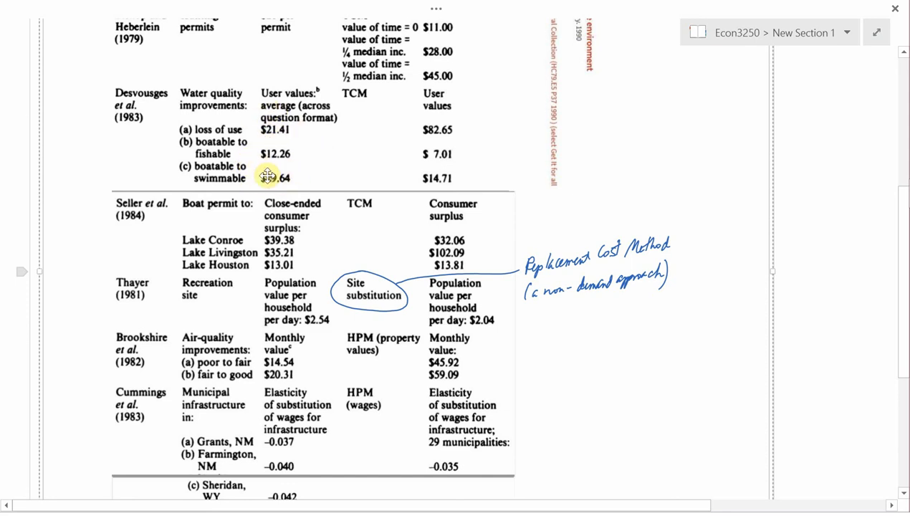
mouse_move(367, 93)
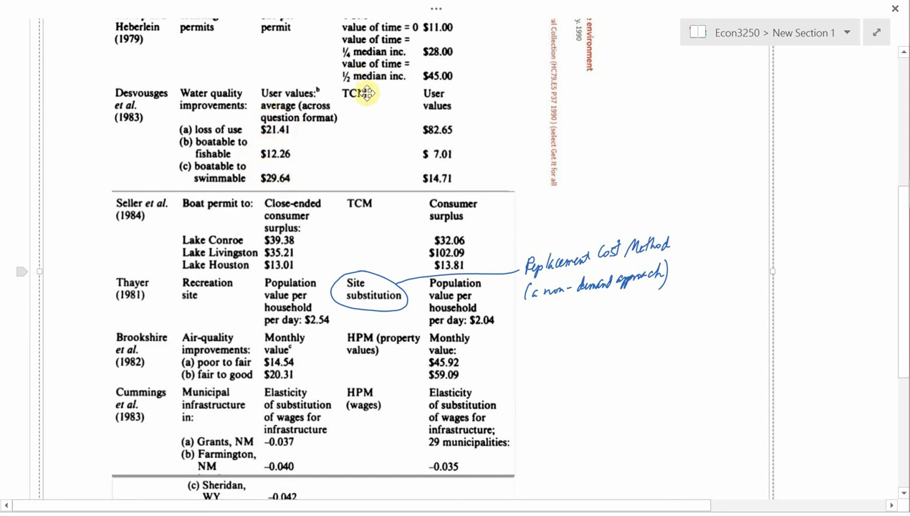
mouse_move(430, 182)
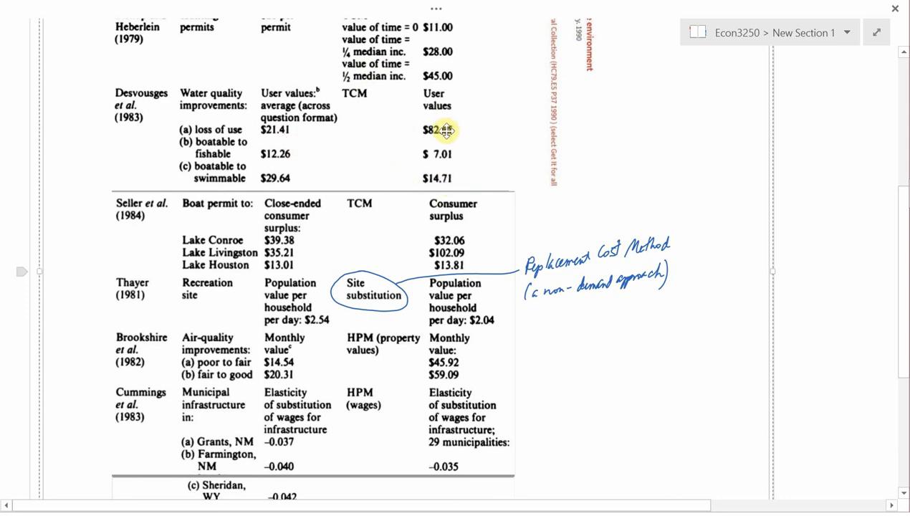
mouse_move(328, 154)
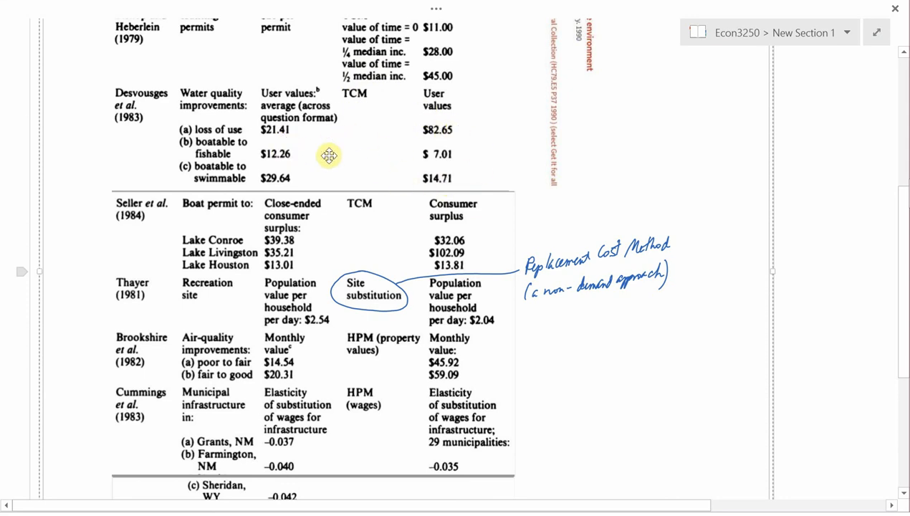
mouse_move(450, 181)
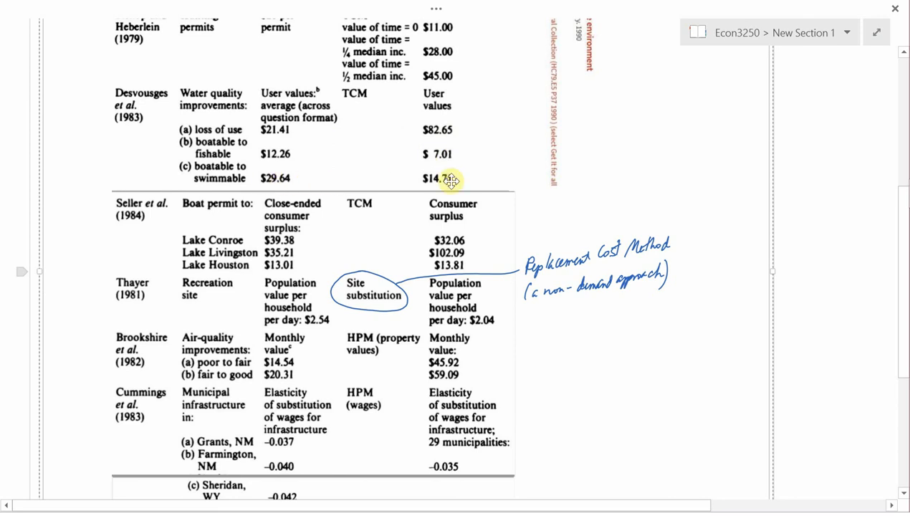
mouse_move(476, 179)
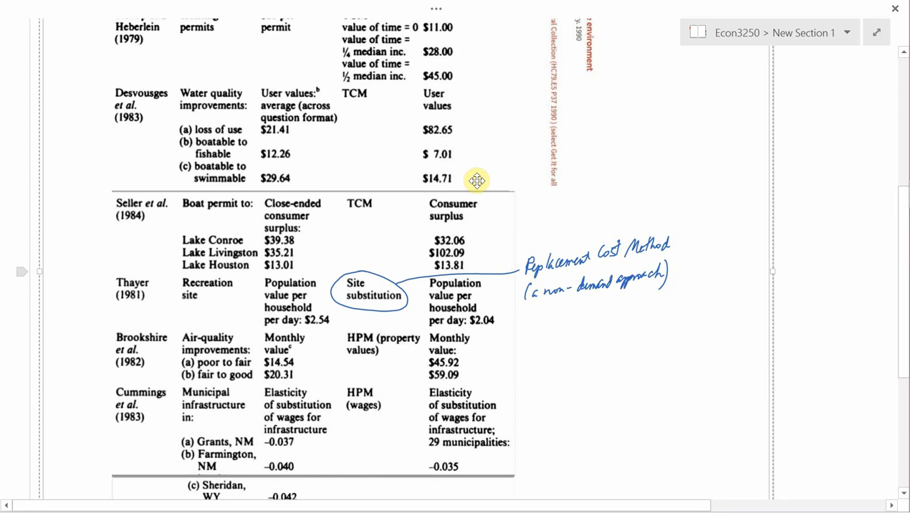
scroll(down, 3)
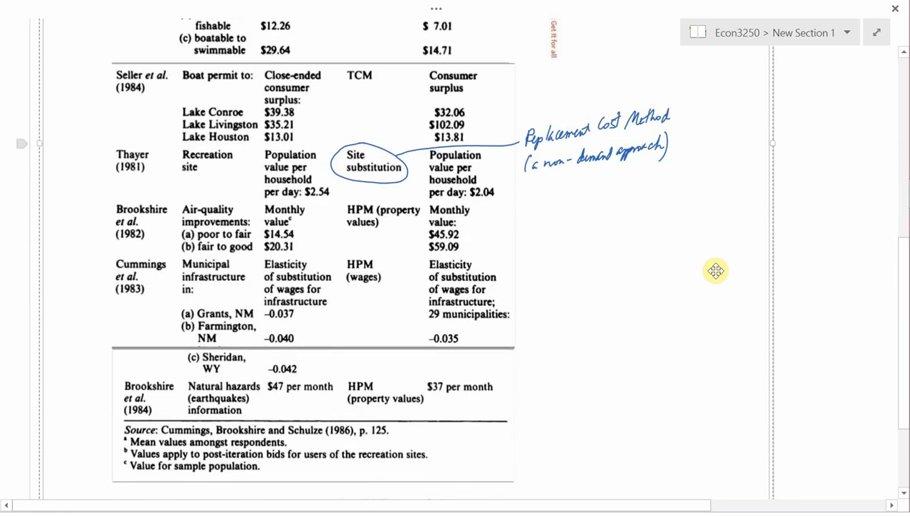
mouse_move(194, 107)
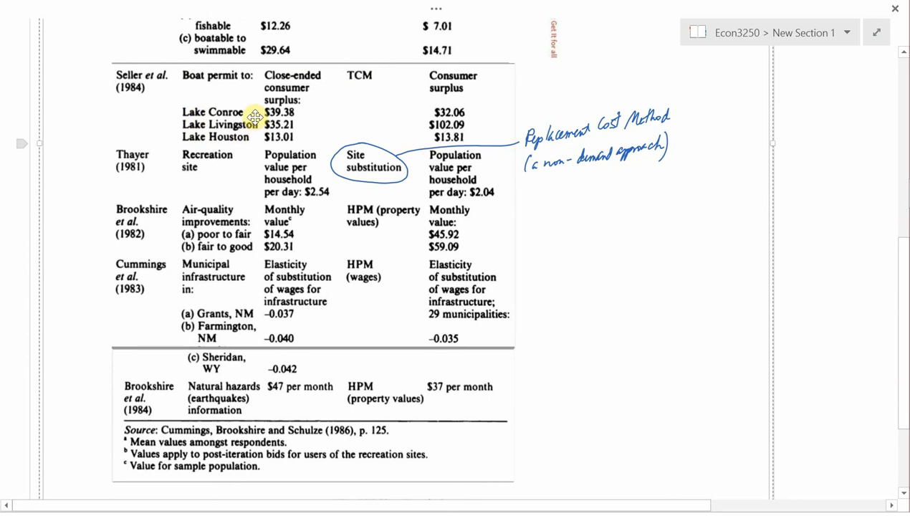
mouse_move(203, 147)
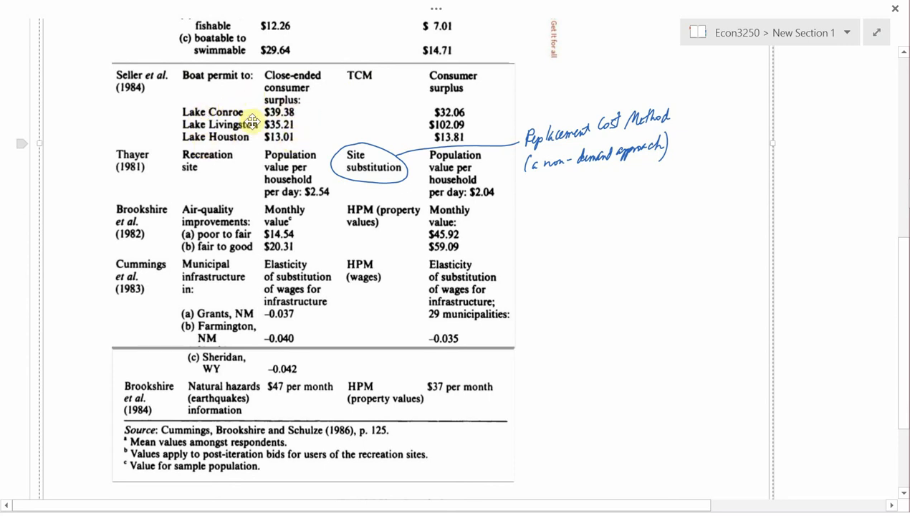
mouse_move(424, 129)
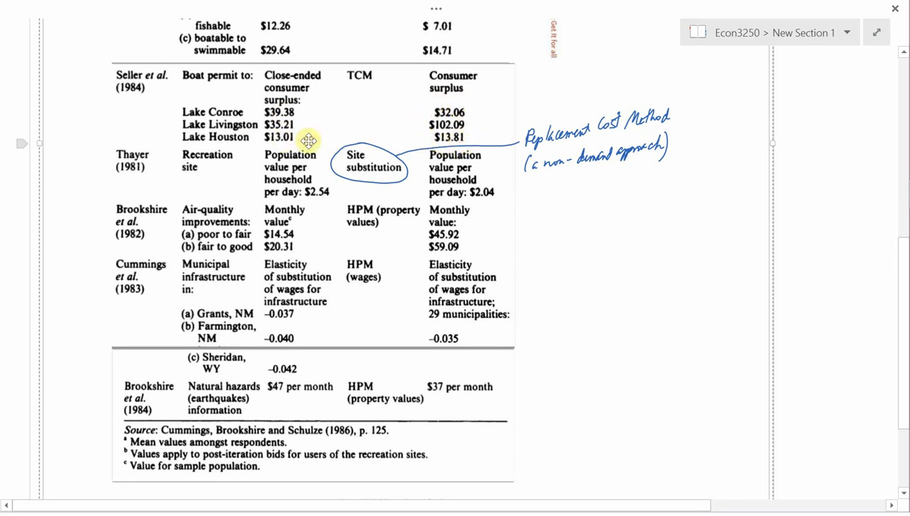
mouse_move(423, 137)
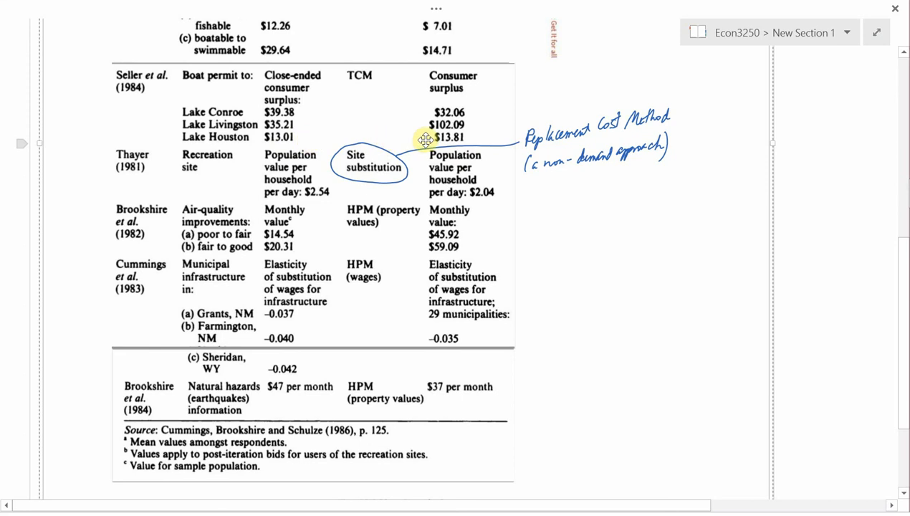
mouse_move(301, 126)
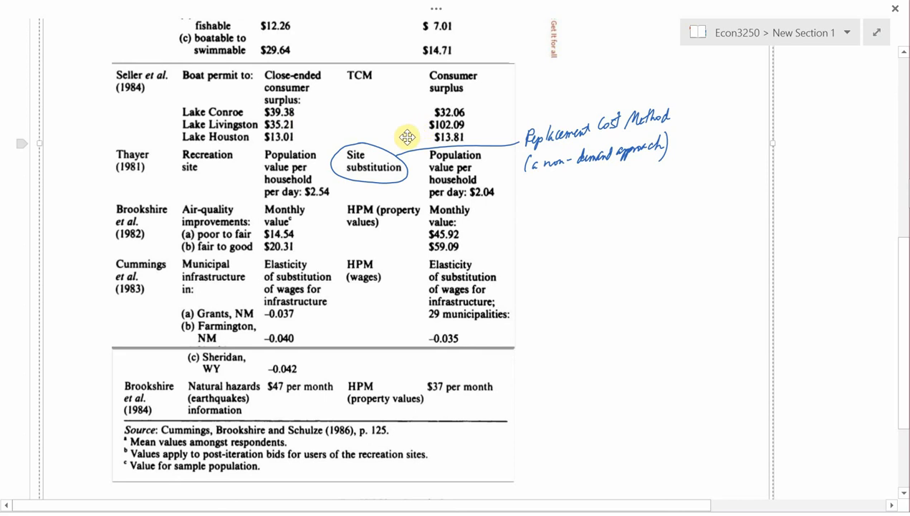
mouse_move(235, 165)
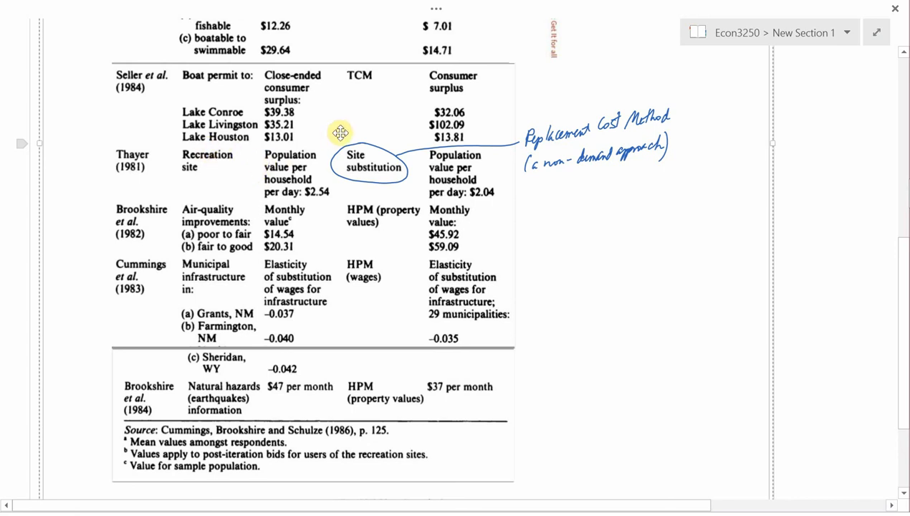
scroll(up, 3)
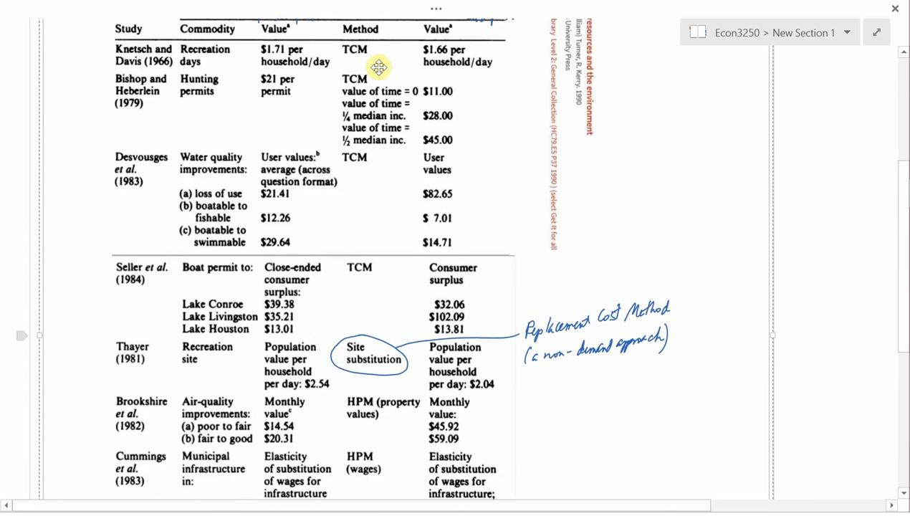
scroll(down, 3)
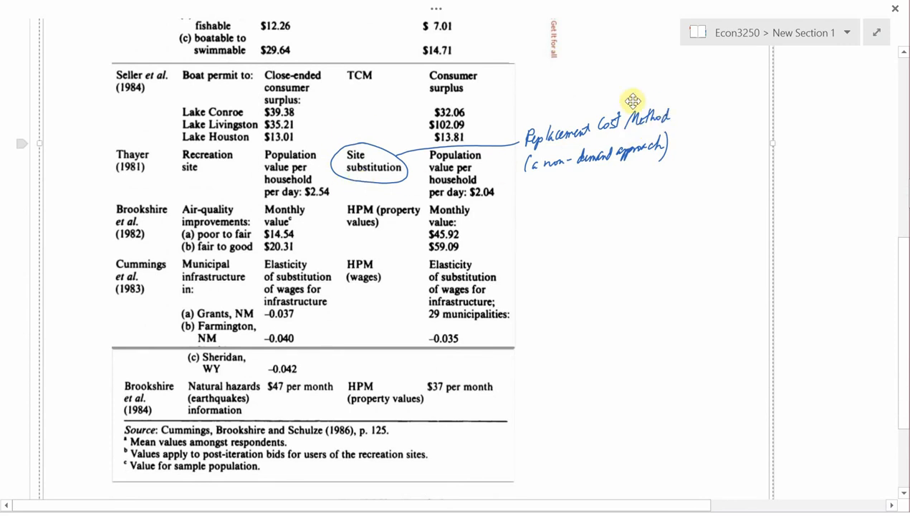
mouse_move(611, 129)
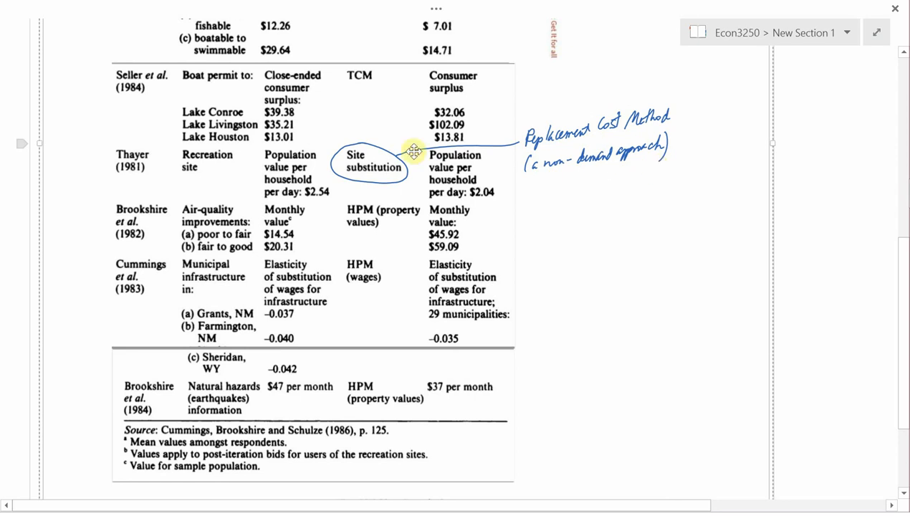
mouse_move(315, 199)
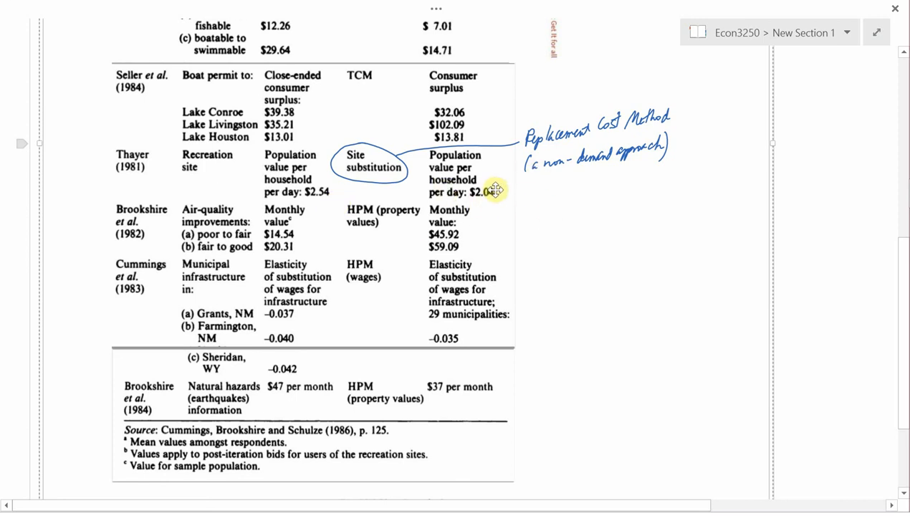
scroll(down, 3)
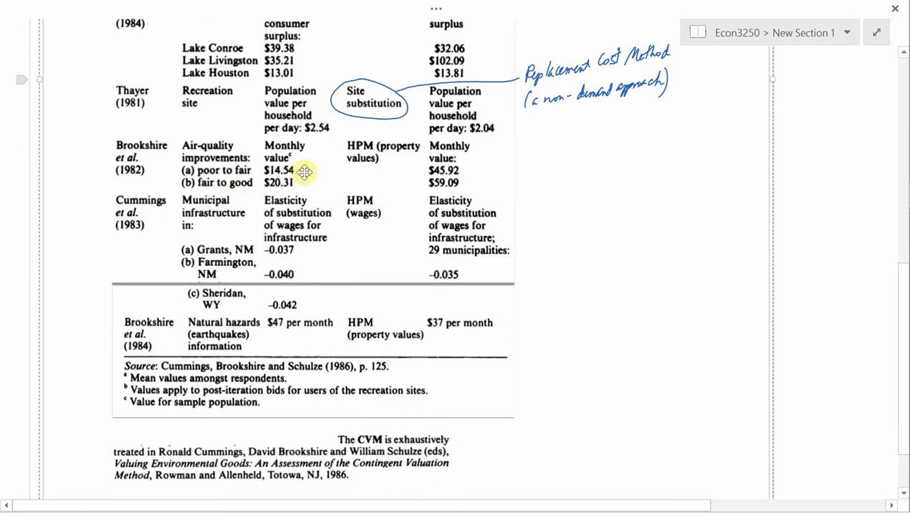
mouse_move(264, 195)
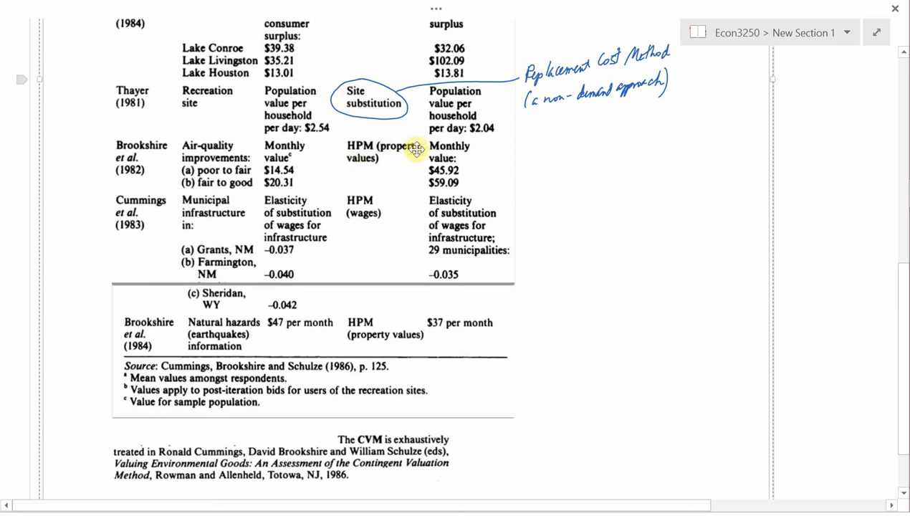
mouse_move(301, 170)
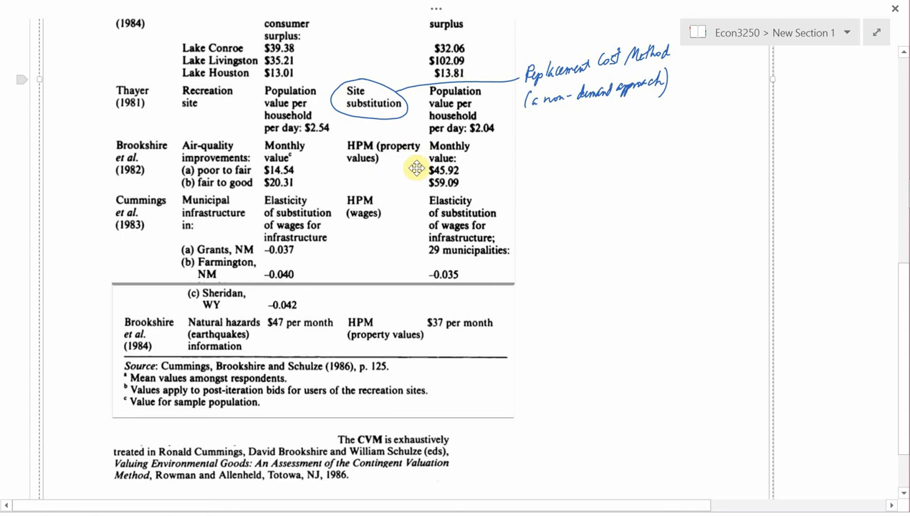
mouse_move(414, 179)
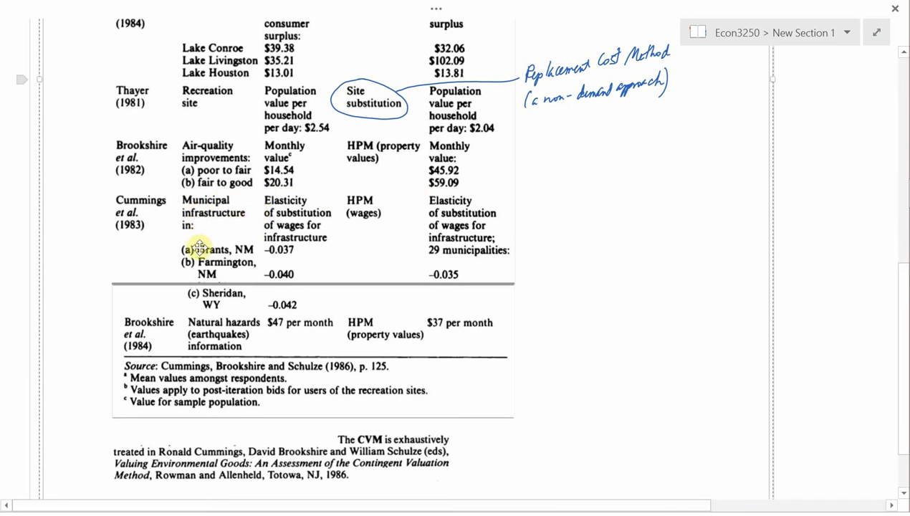
mouse_move(221, 321)
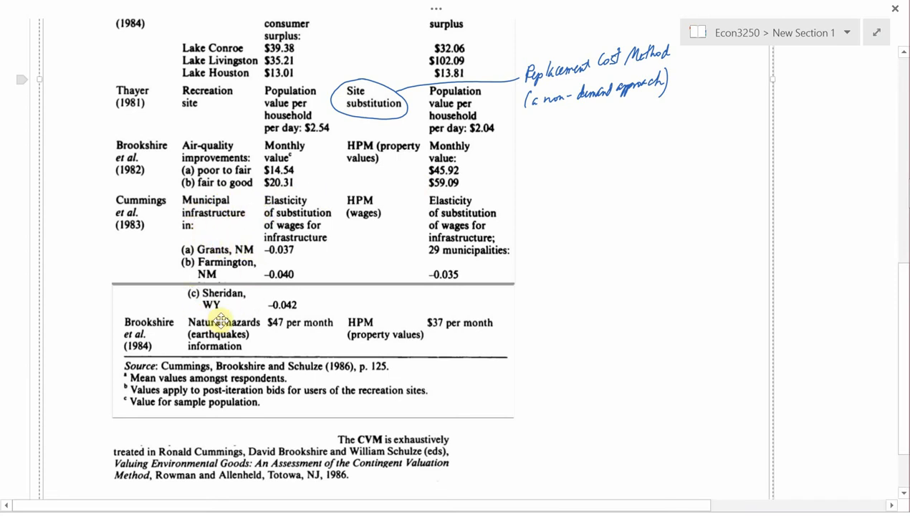
mouse_move(262, 224)
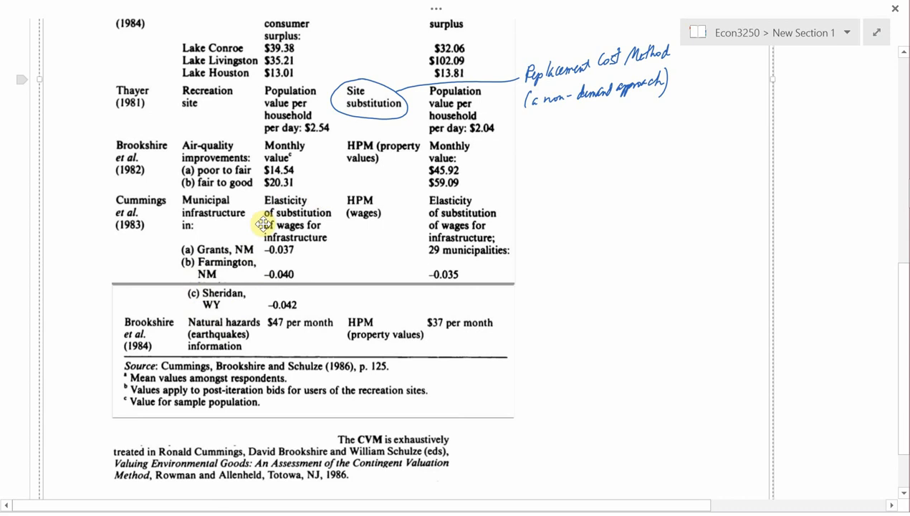
mouse_move(275, 237)
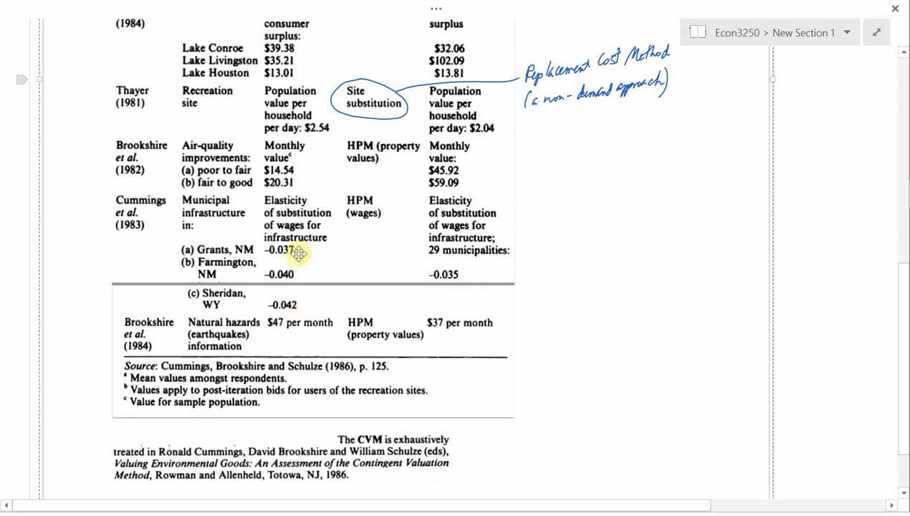
mouse_move(301, 279)
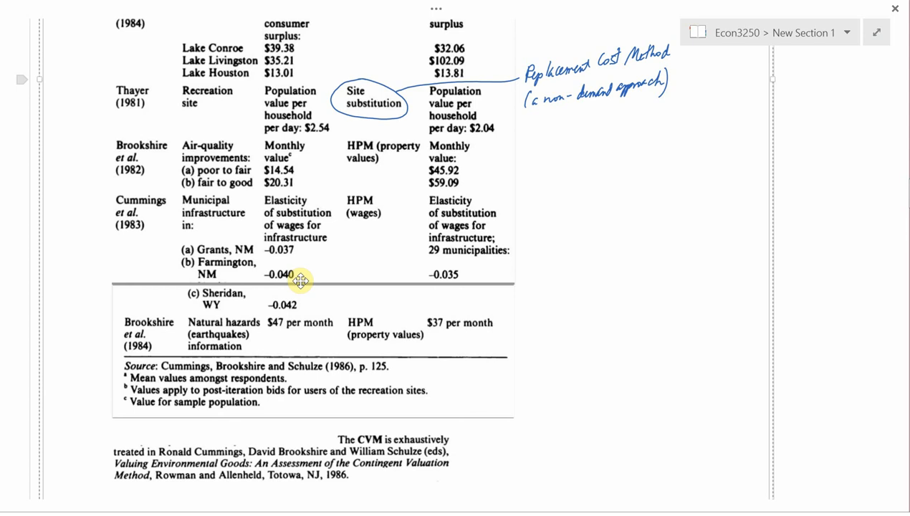
mouse_move(358, 189)
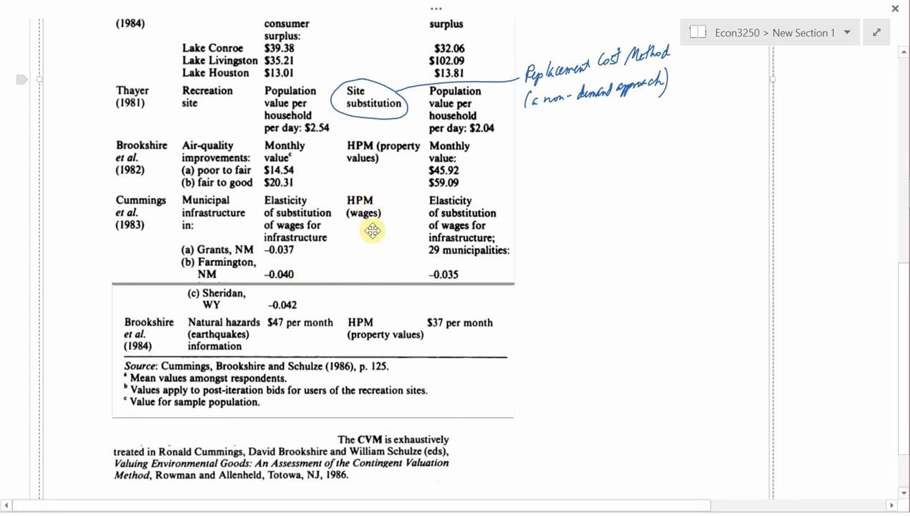
mouse_move(379, 228)
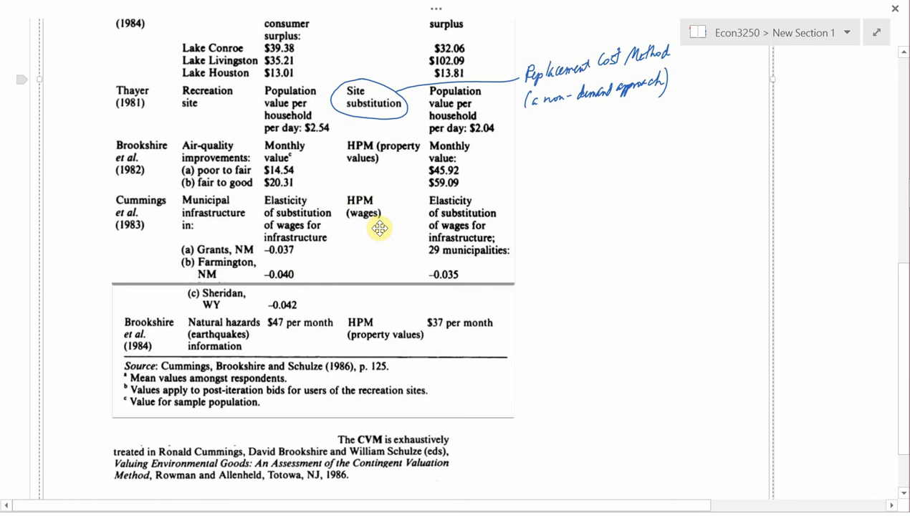
mouse_move(461, 274)
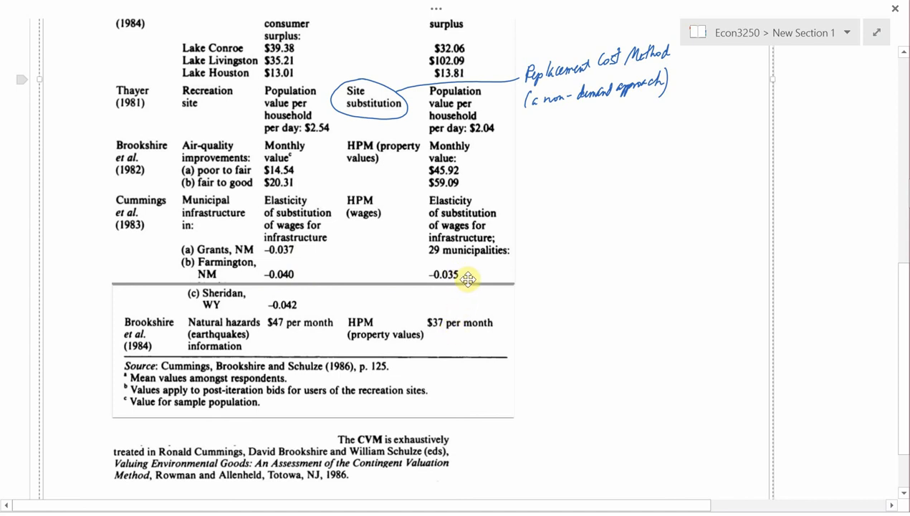
mouse_move(570, 249)
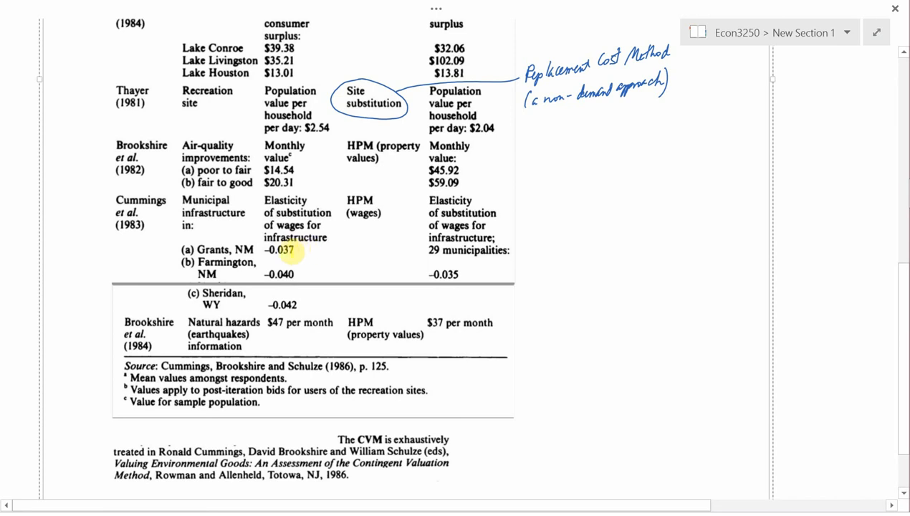
Yellow-mark the Cummings elasticity values and highlight the $47 per month Brookshire figure.
drag(301, 247, 304, 313)
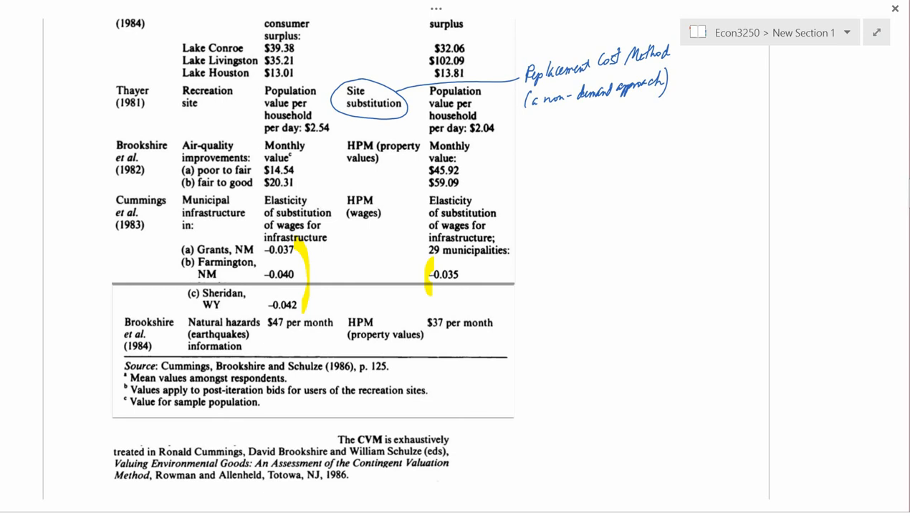
double_click(275, 323)
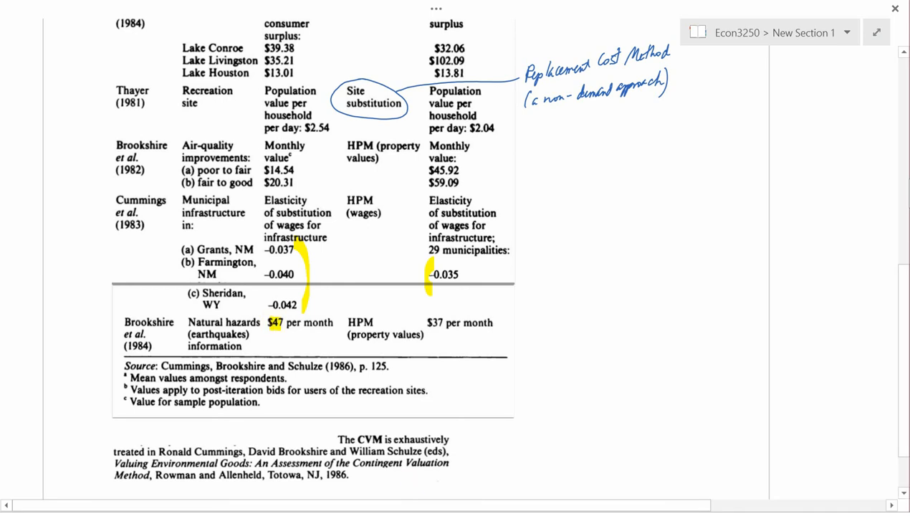